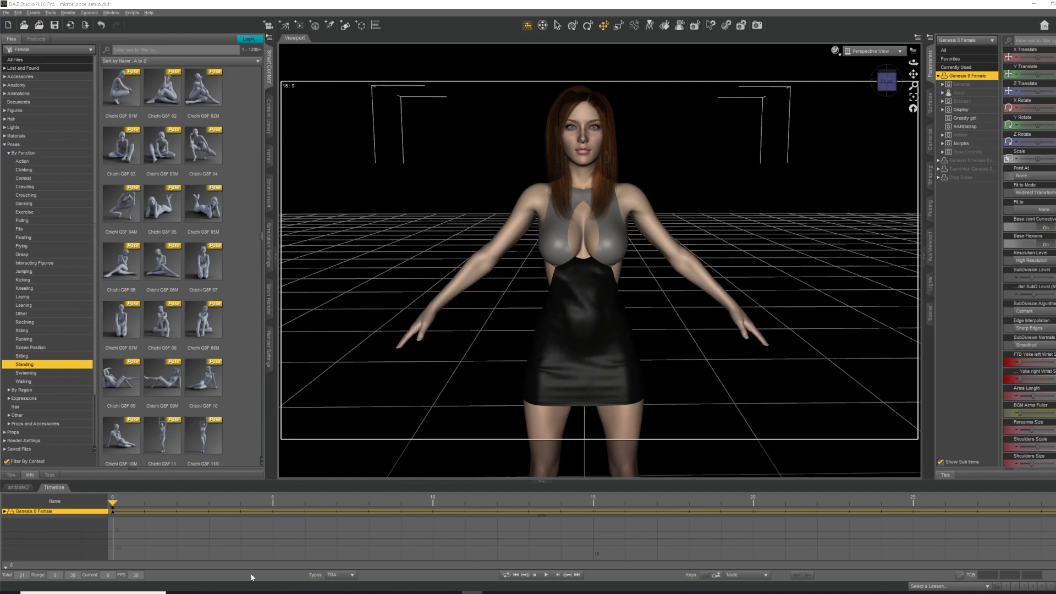
mouse_move(469, 204)
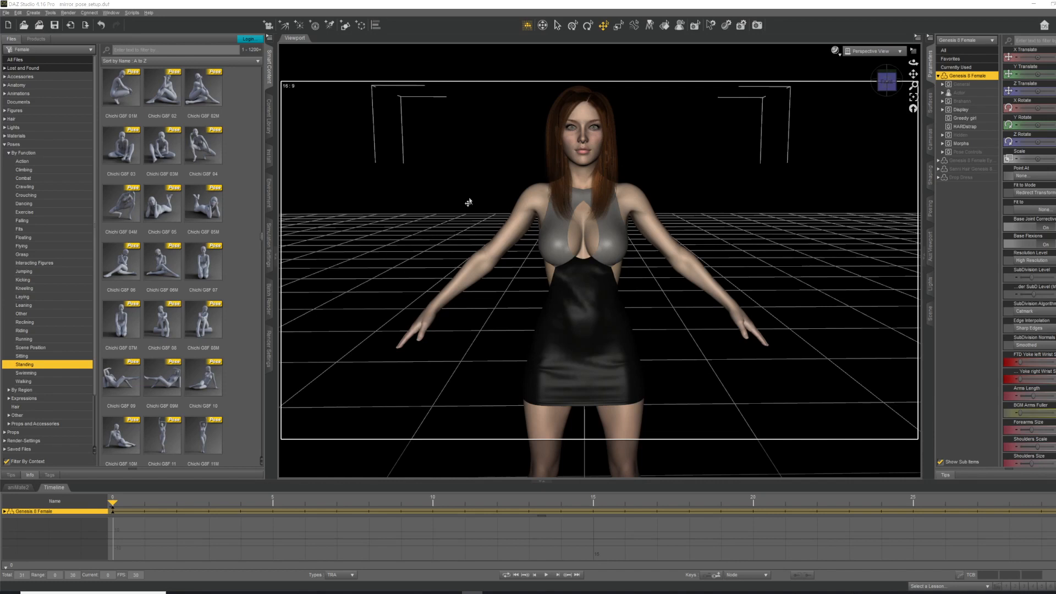
Step: Apply the Chichi G8F 05 lying pose from the Standing poses folder to the figure
click(583, 125)
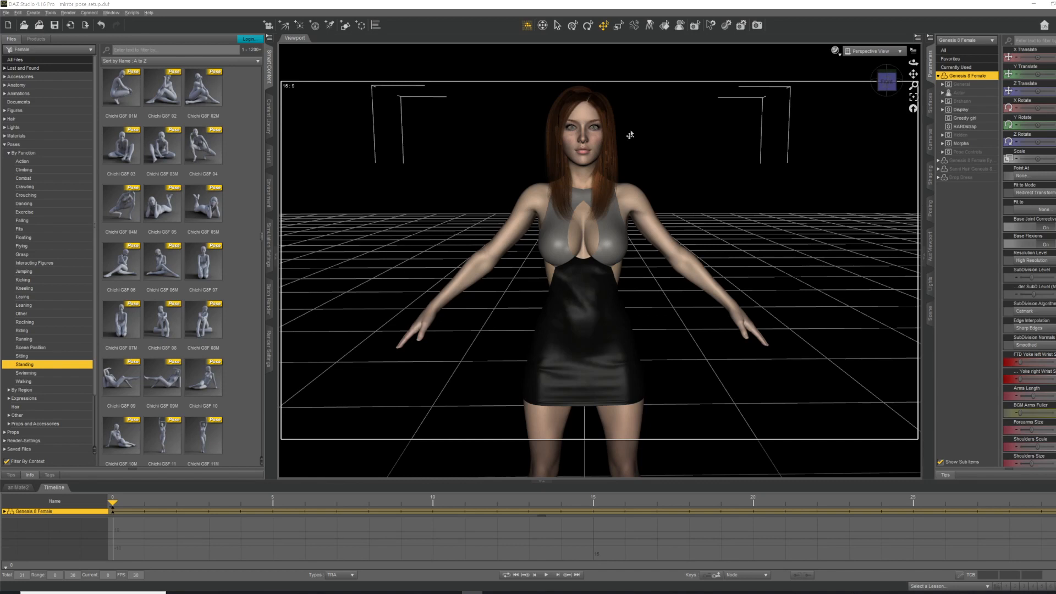
mouse_move(721, 202)
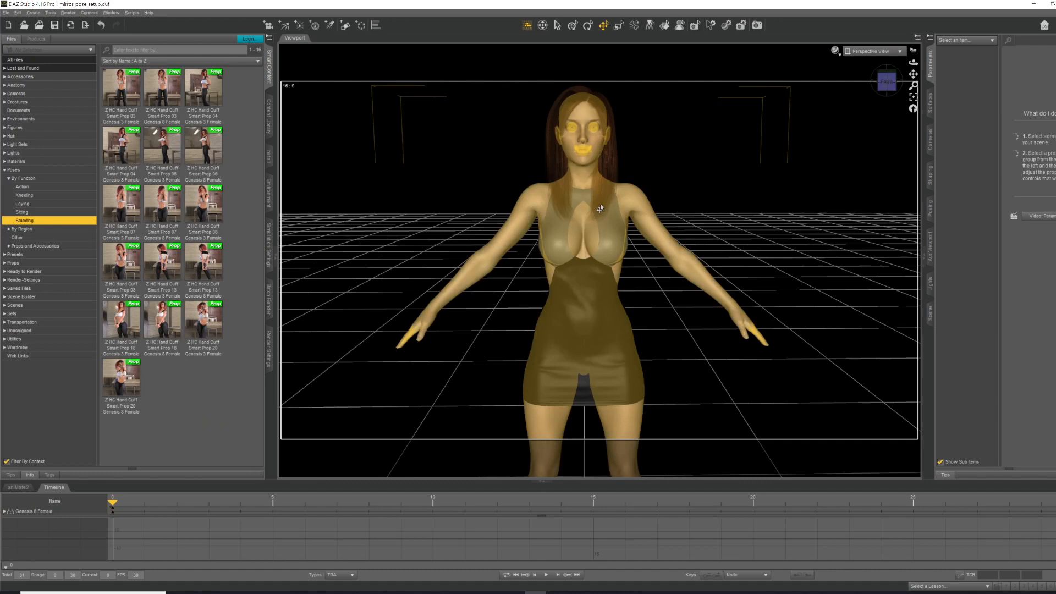
mouse_move(572, 336)
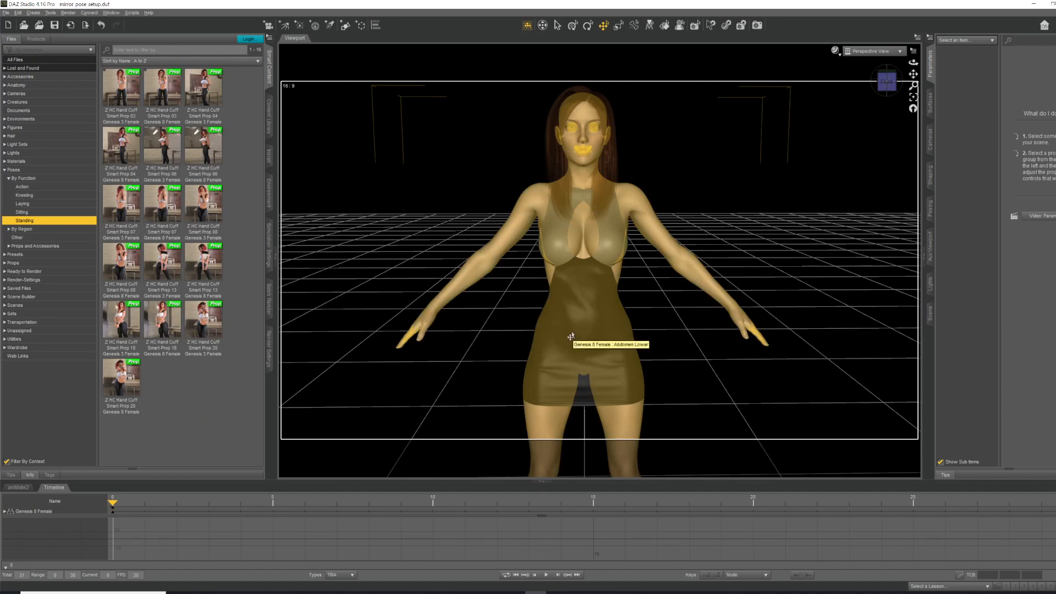
mouse_move(602, 129)
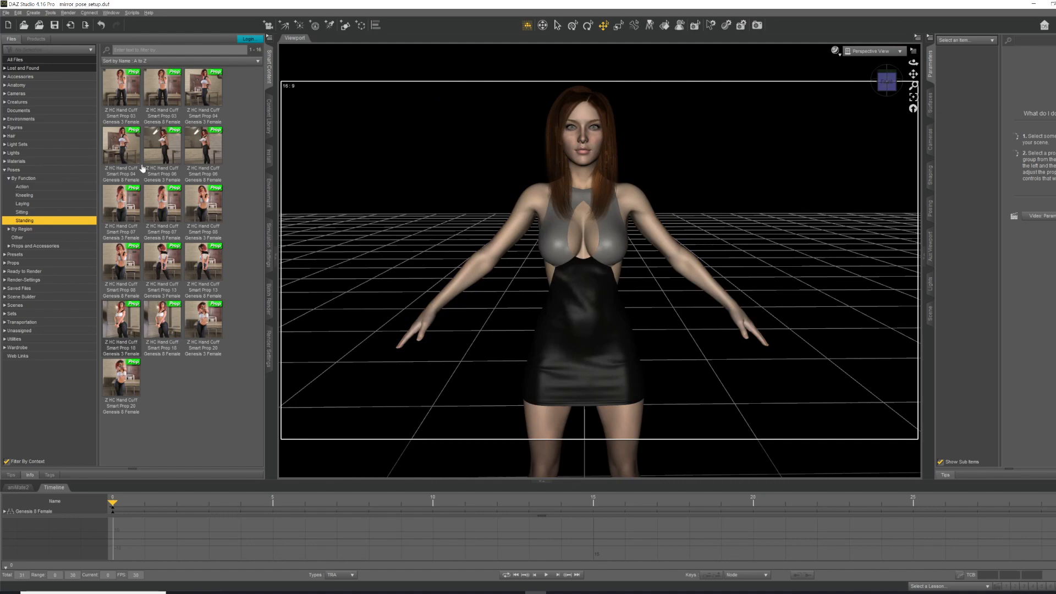
mouse_move(480, 183)
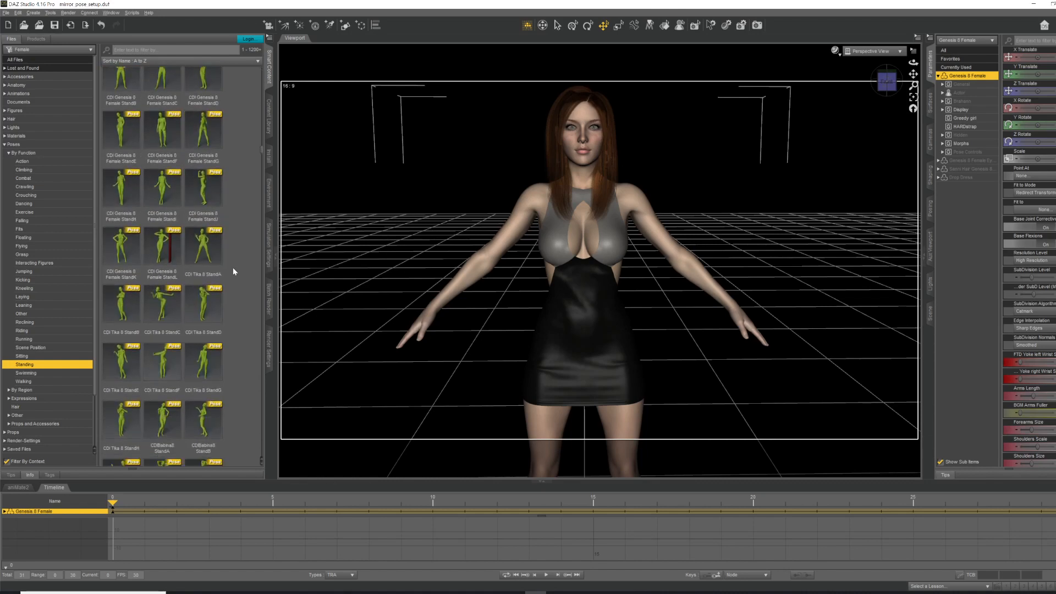
scroll(down, 3)
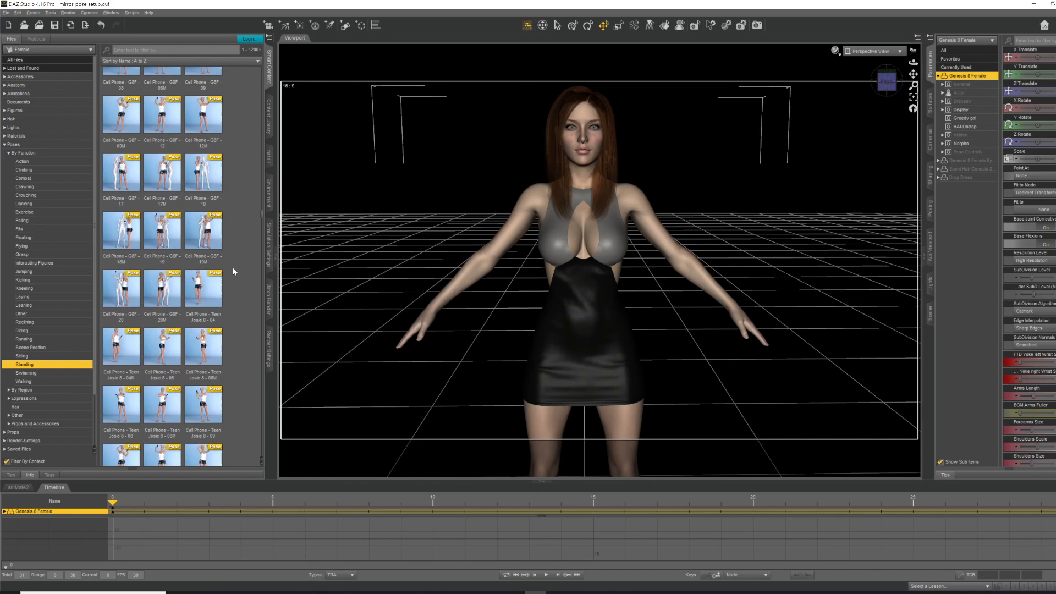
scroll(down, 3)
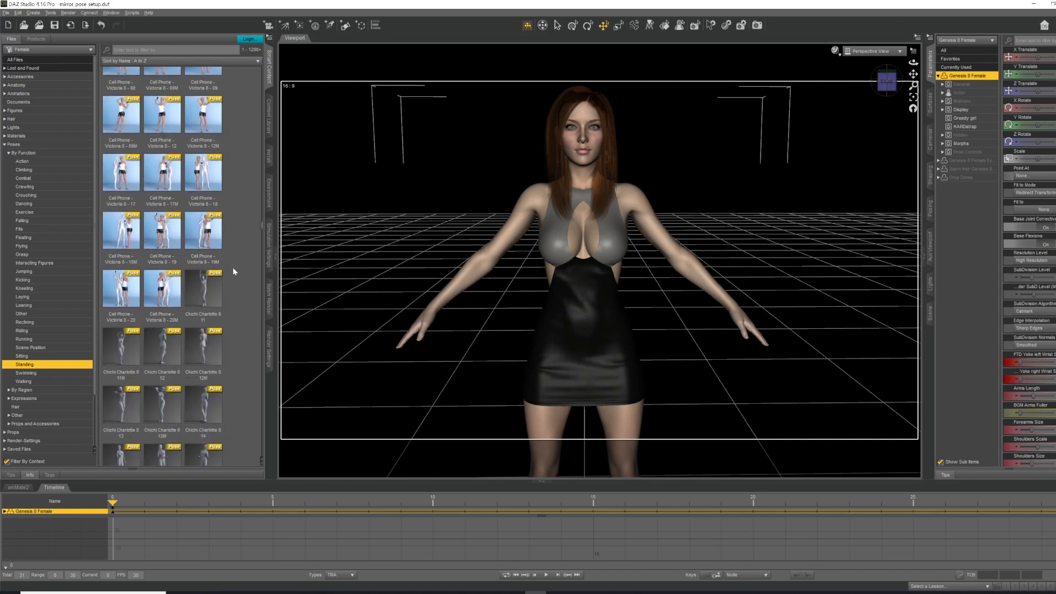
scroll(down, 3)
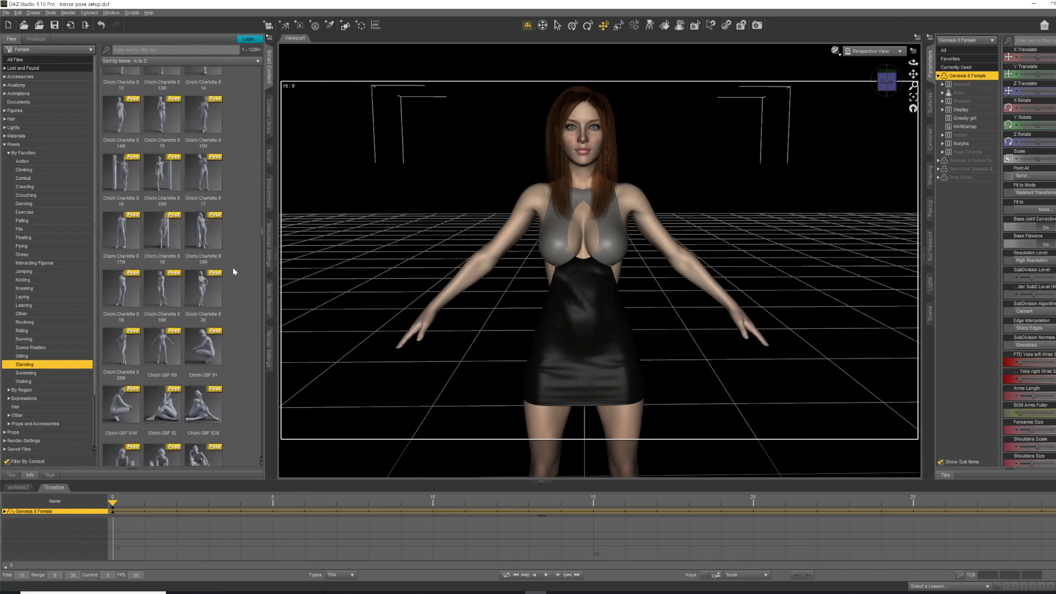
scroll(down, 3)
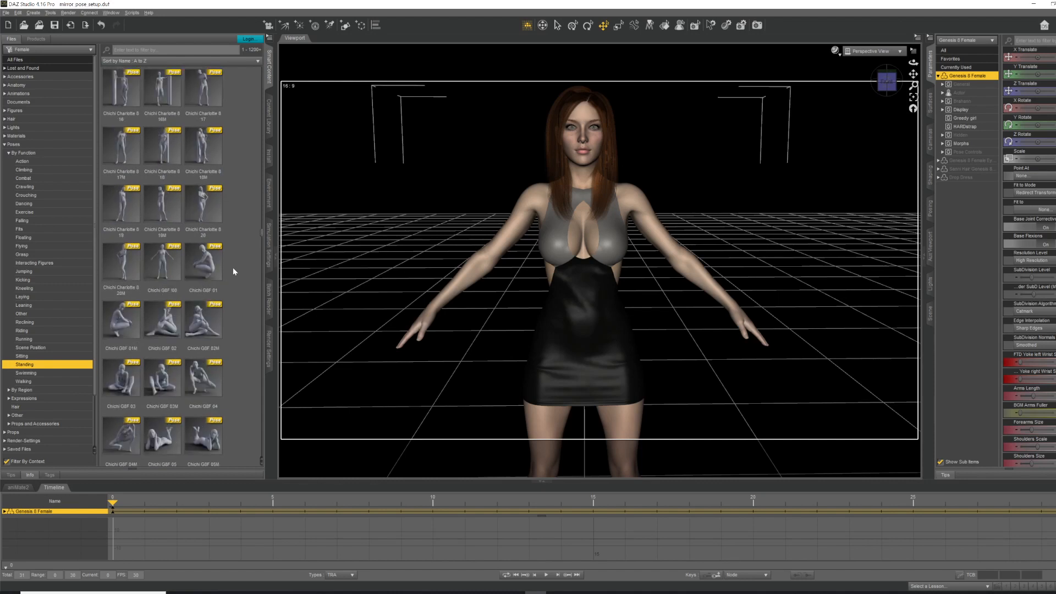
scroll(down, 3)
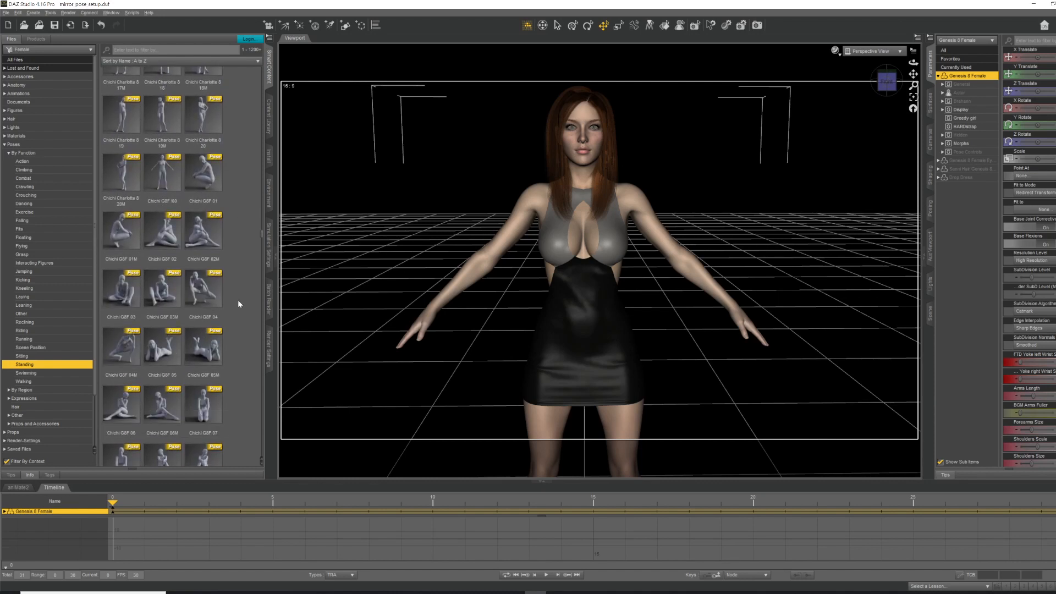
double_click(162, 345)
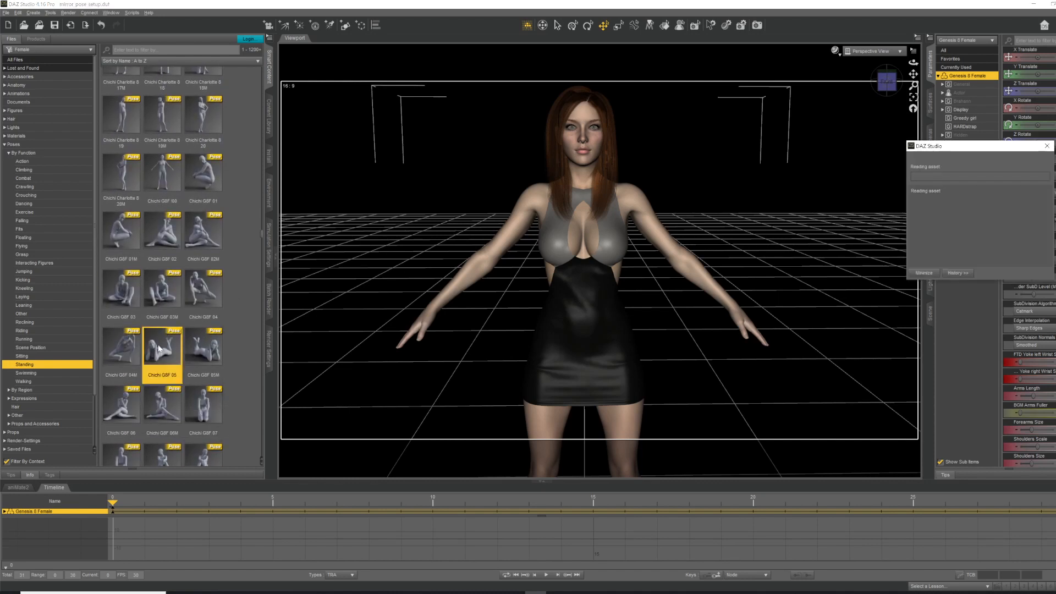
double_click(163, 348)
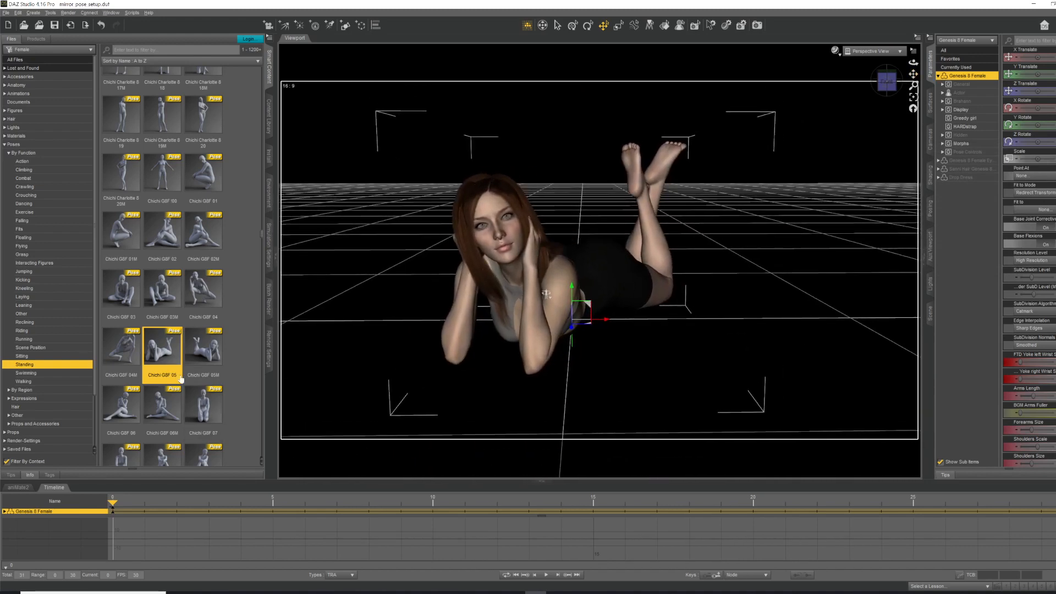
mouse_move(214, 381)
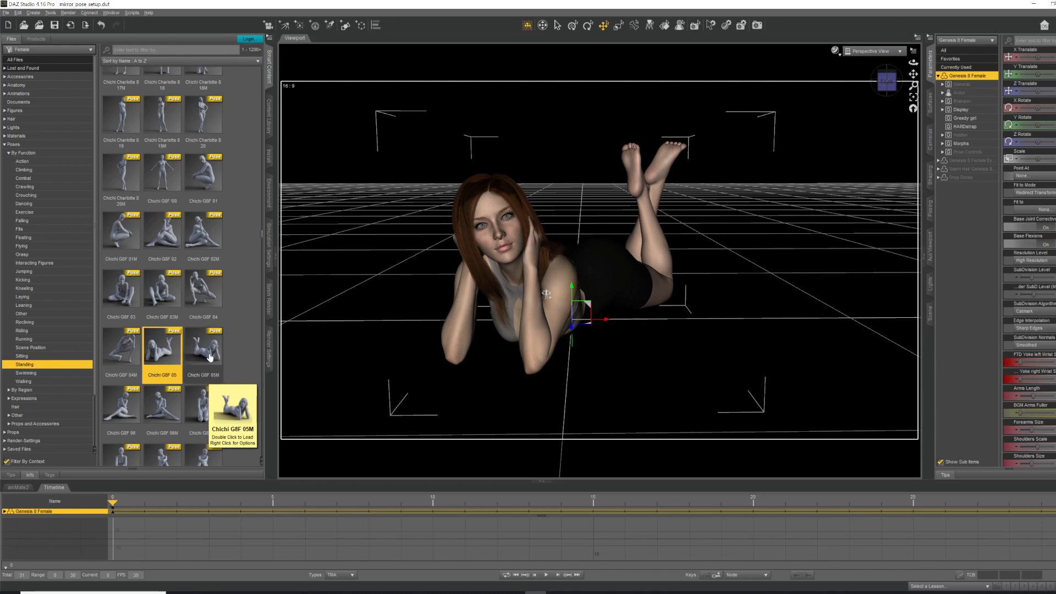
Step: Replace it with the mirrored Chichi G8F 05M lying pose
click(203, 347)
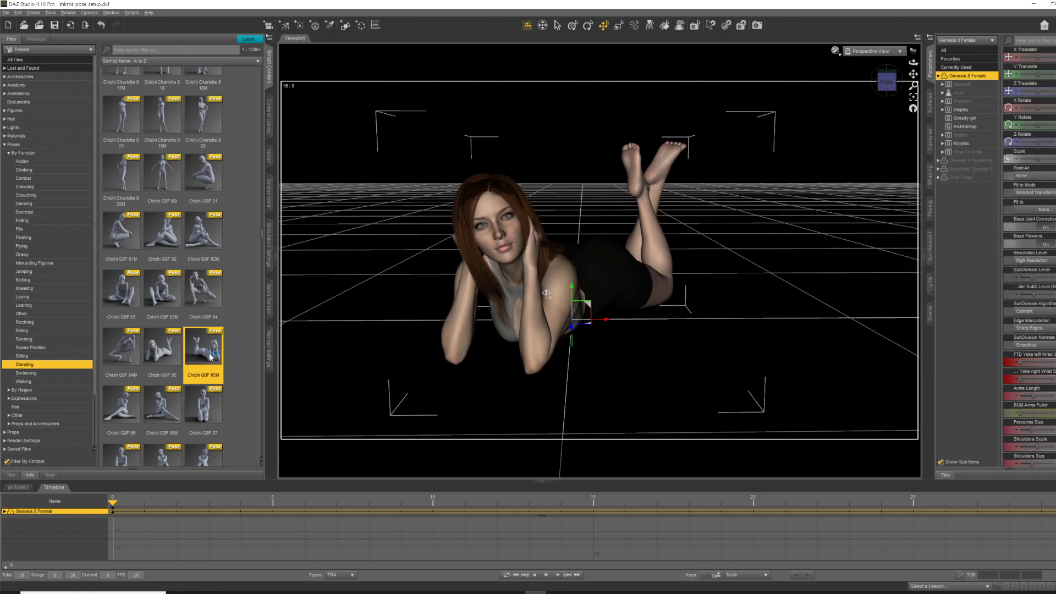
double_click(203, 347)
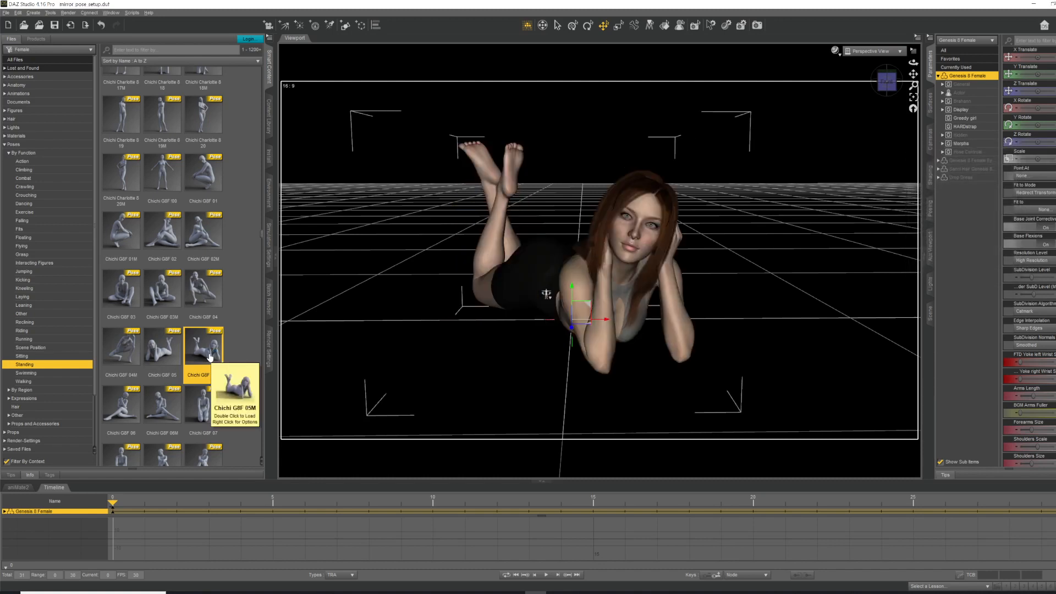
mouse_move(259, 303)
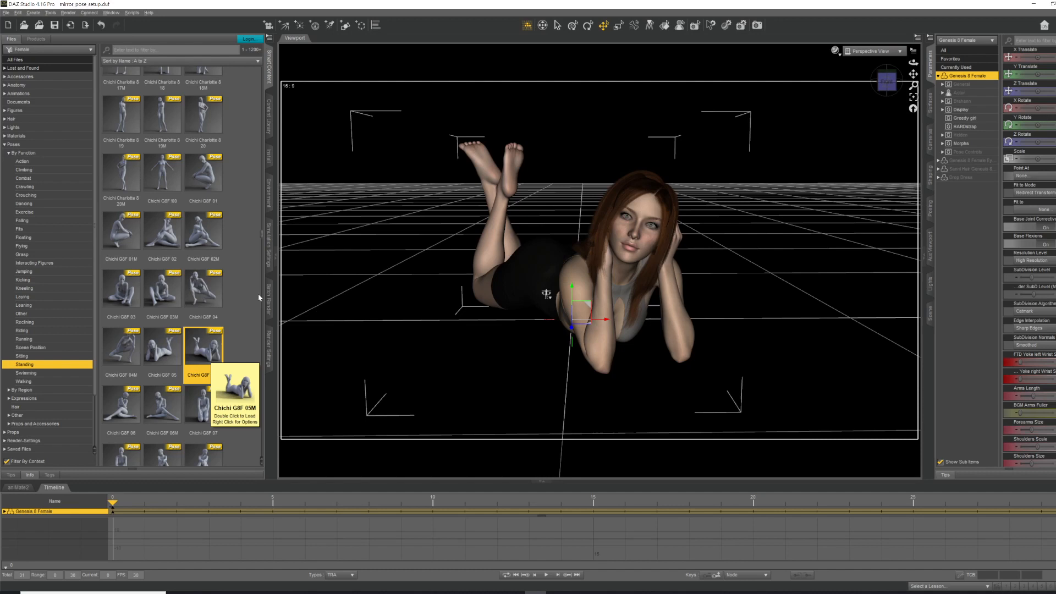
mouse_move(374, 283)
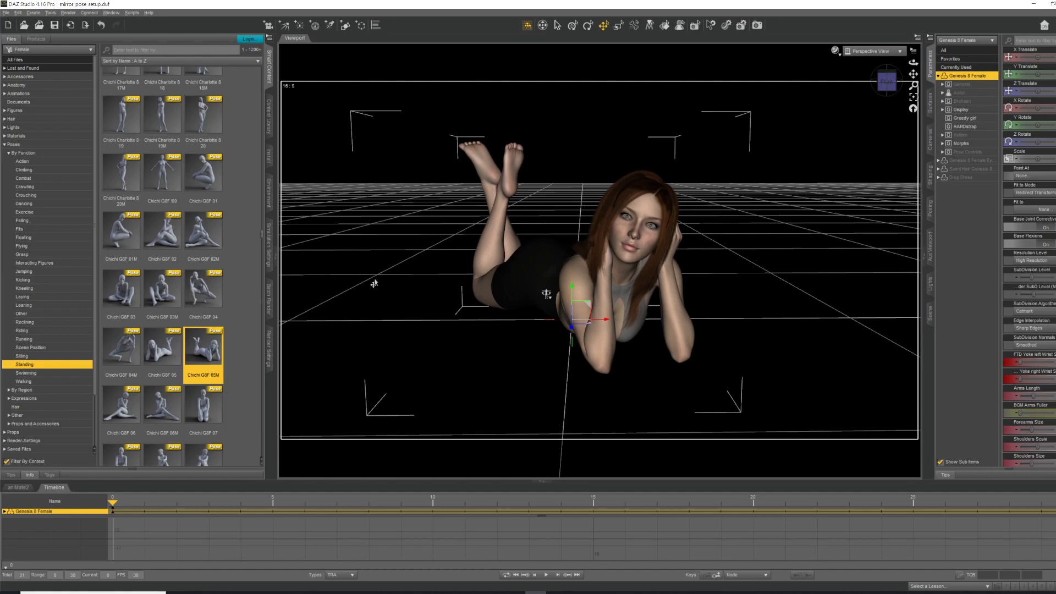
mouse_move(241, 258)
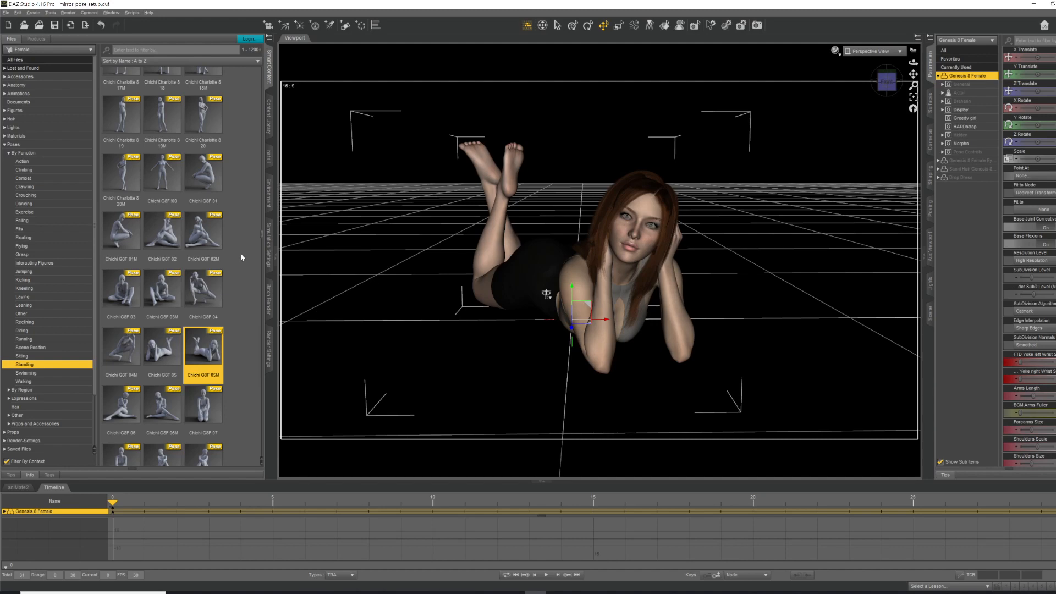
scroll(down, 3)
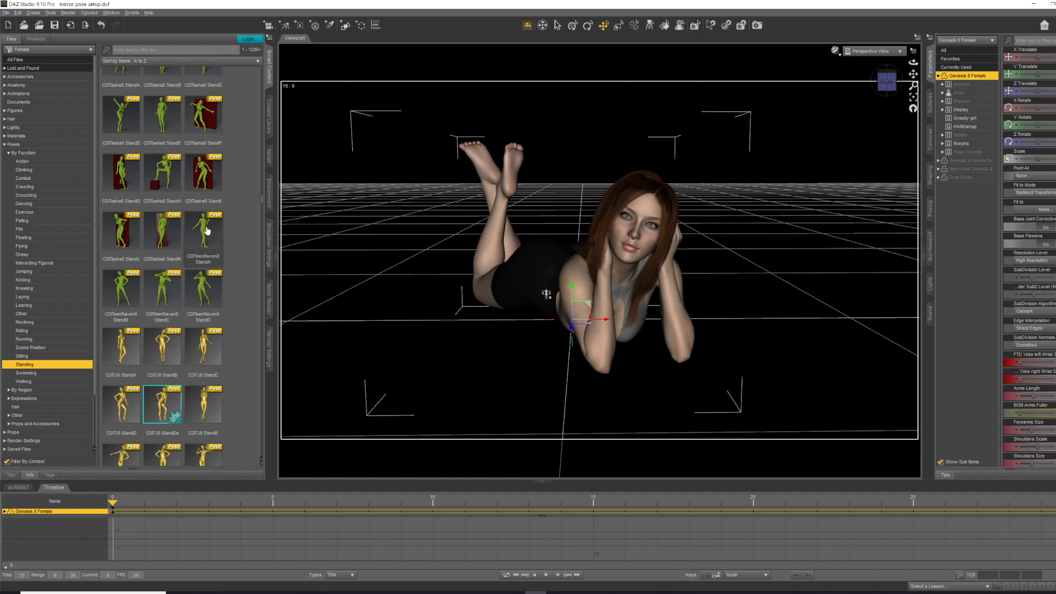
mouse_move(204, 232)
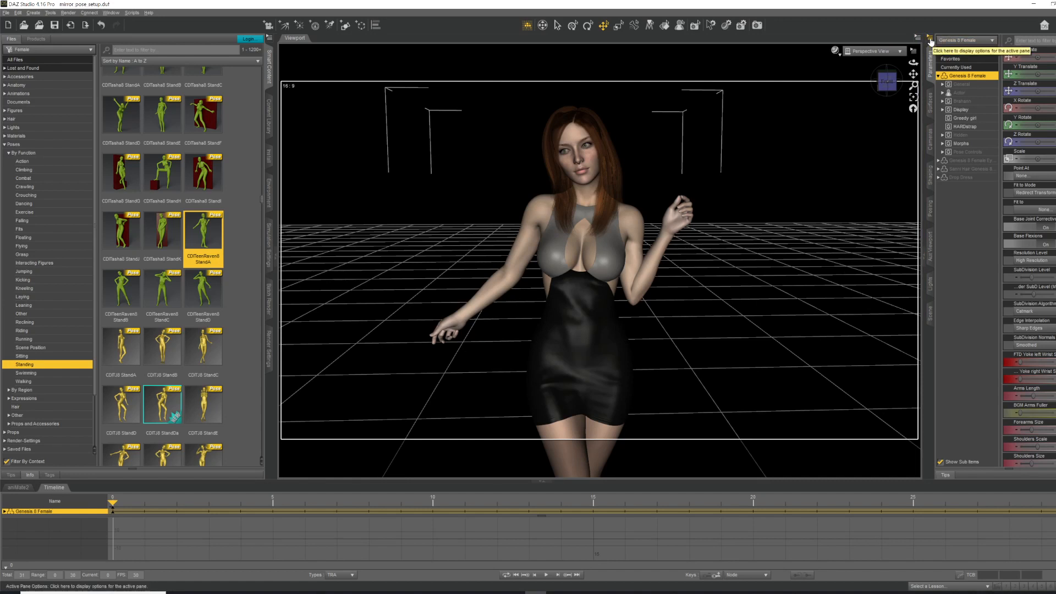
Step: Open the Symmetry dialog from the Parameters pane options menu
click(916, 37)
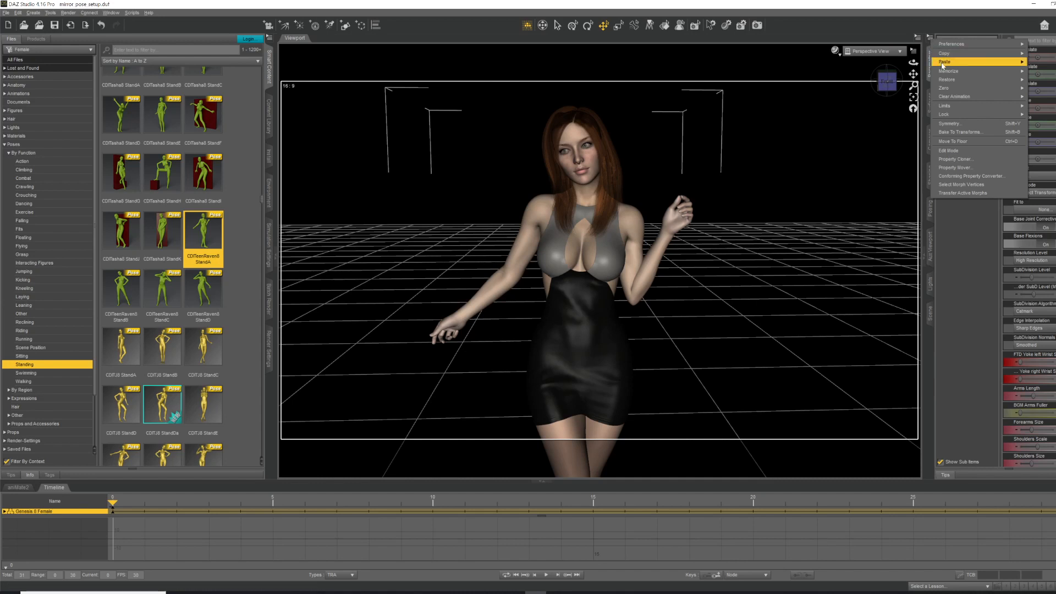
mouse_move(950, 123)
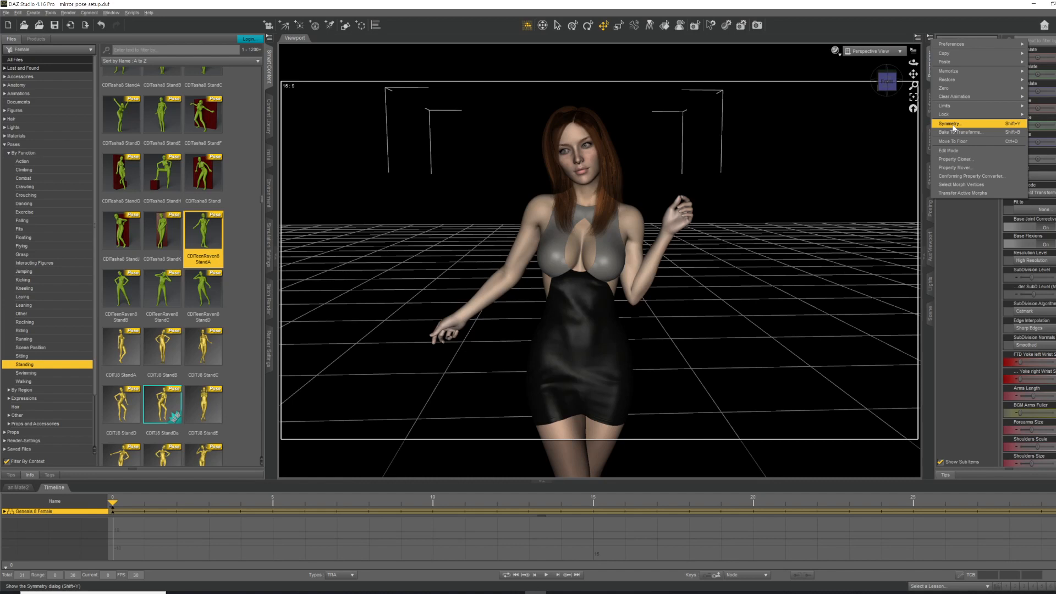
click(950, 123)
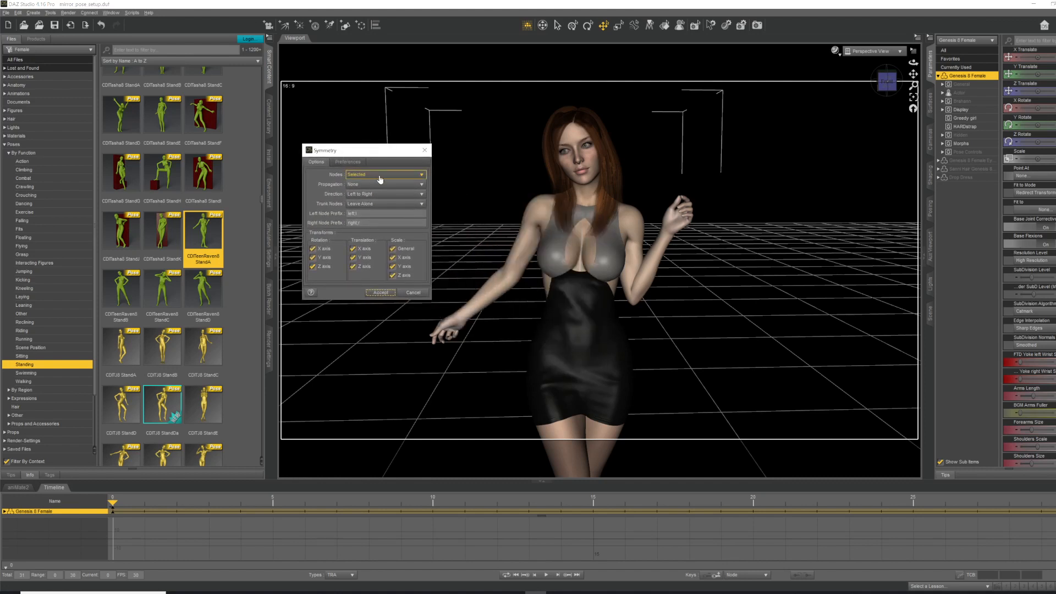
mouse_move(400, 180)
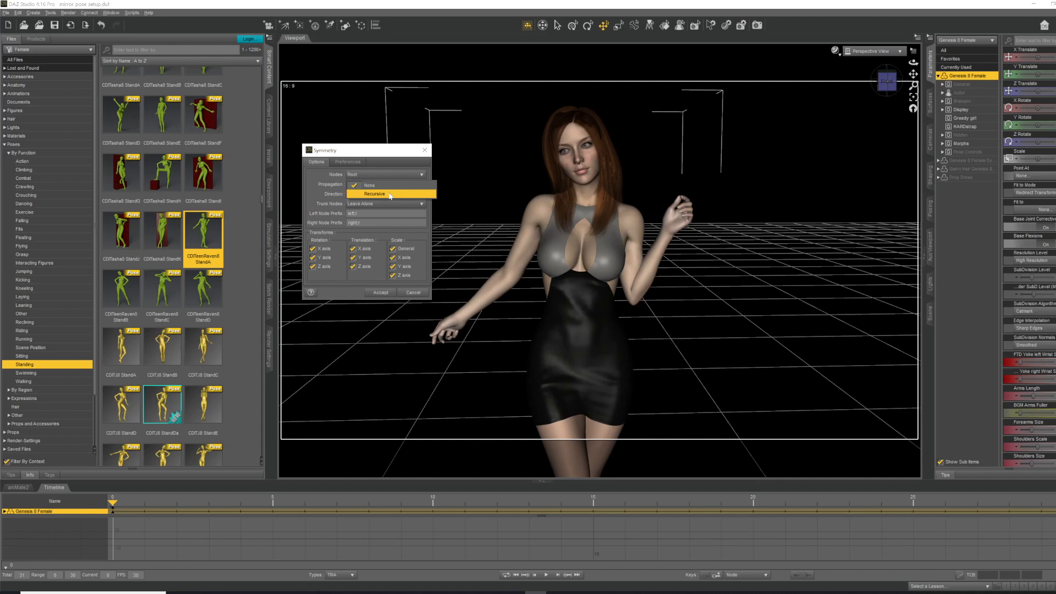
Step: Set Propagation to Recursive and Trunk Nodes to Mirror Across Y Axis
click(374, 194)
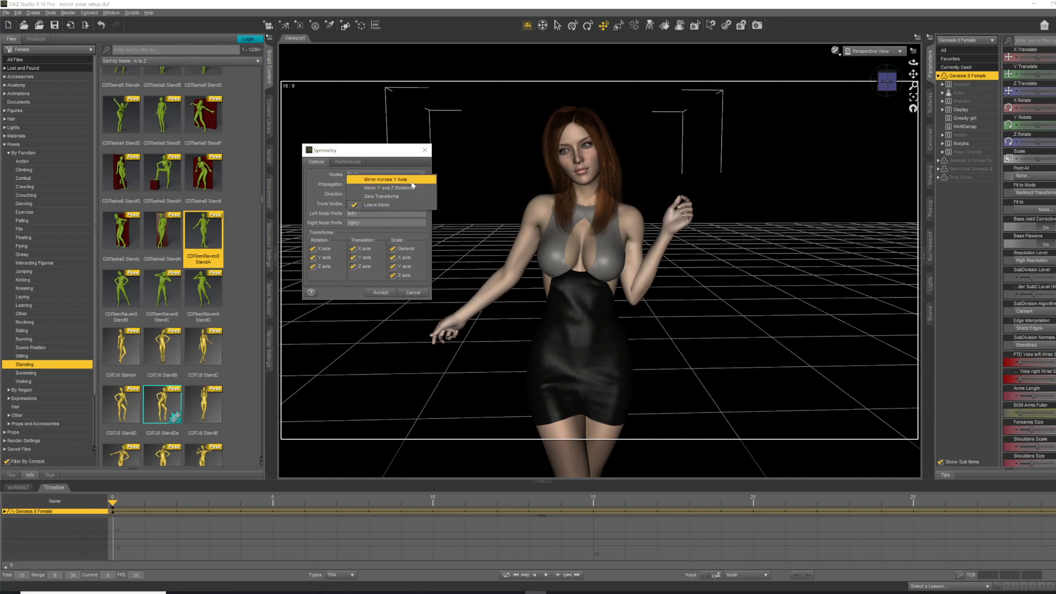
click(384, 178)
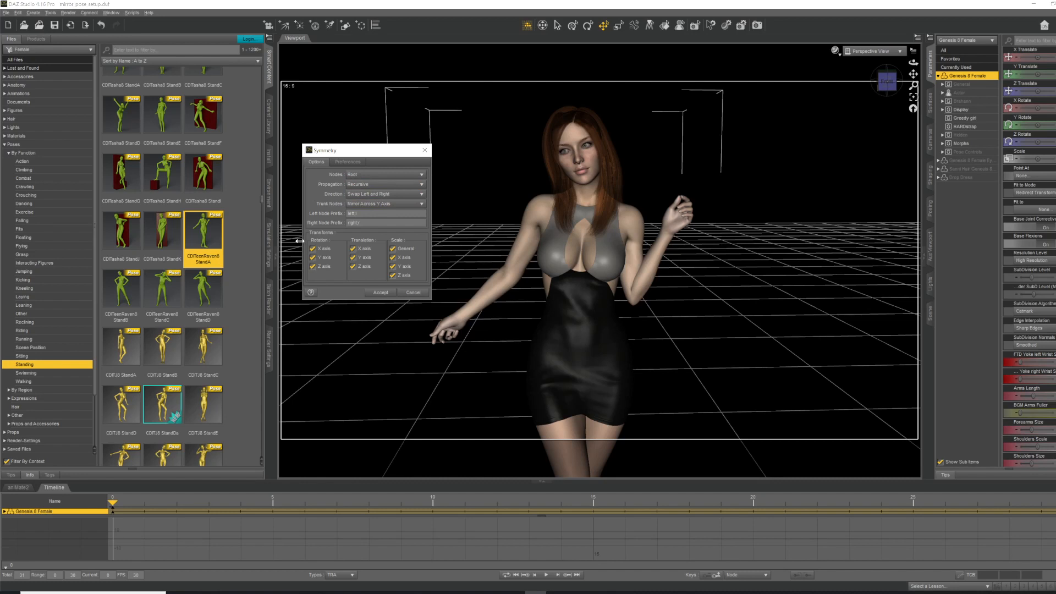
mouse_move(340, 299)
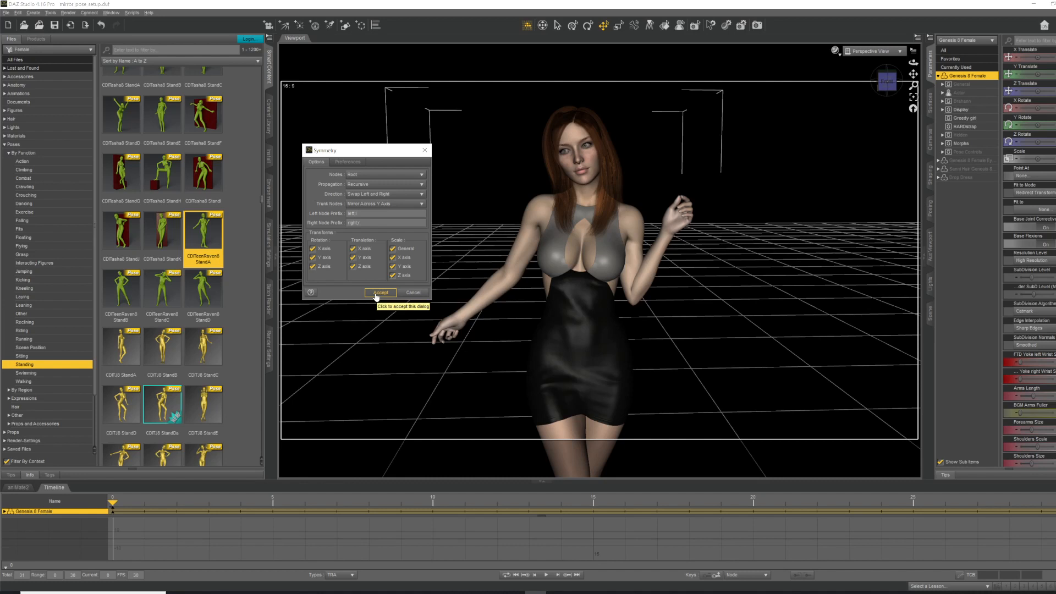
Step: Accept the Symmetry settings so the raised arm moves to the opposite side
click(380, 292)
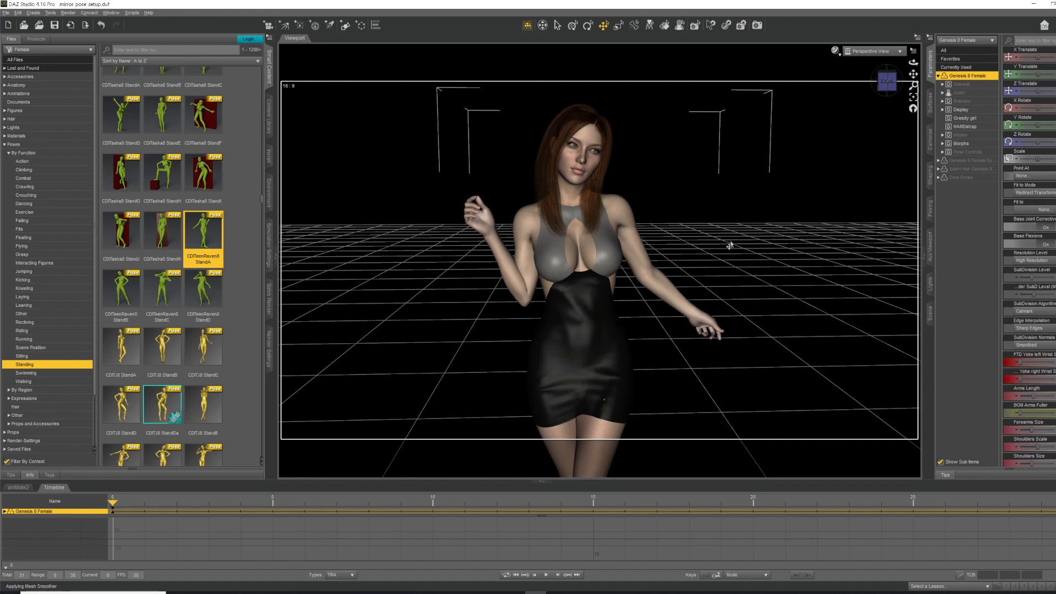
mouse_move(730, 387)
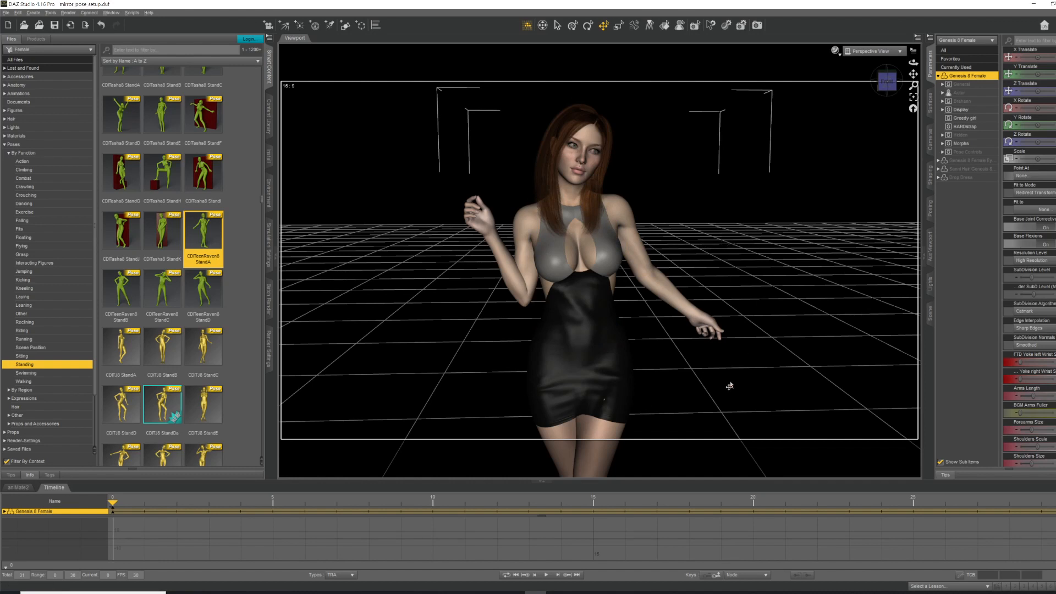
mouse_move(649, 351)
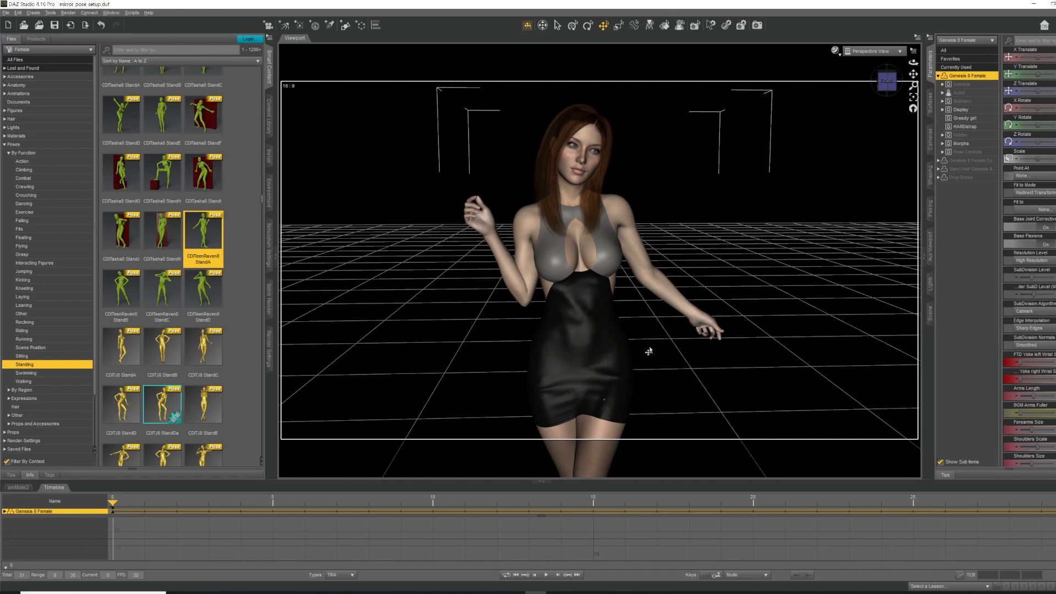
mouse_move(738, 353)
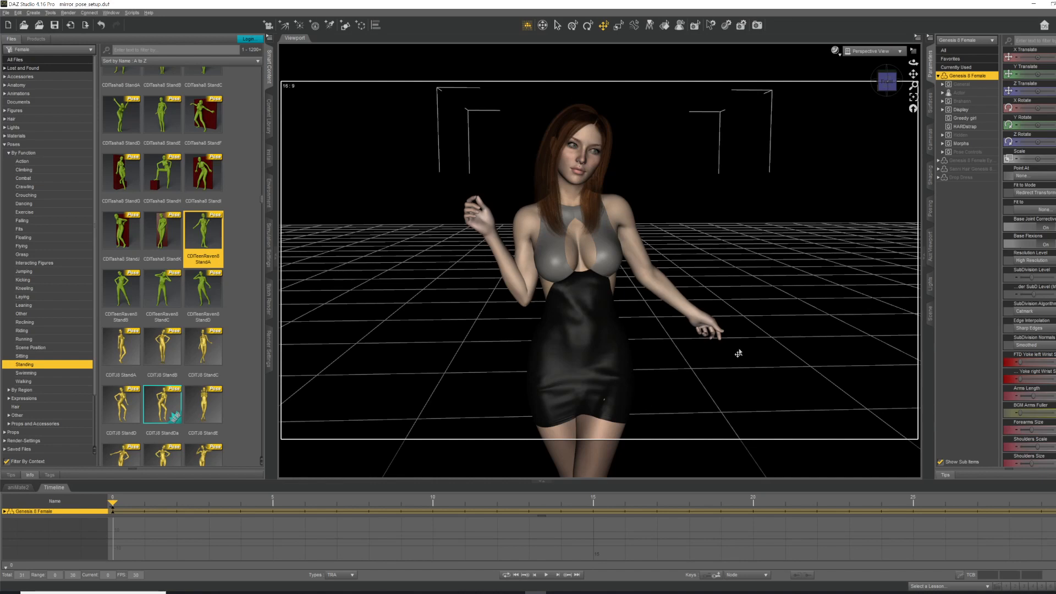
mouse_move(745, 448)
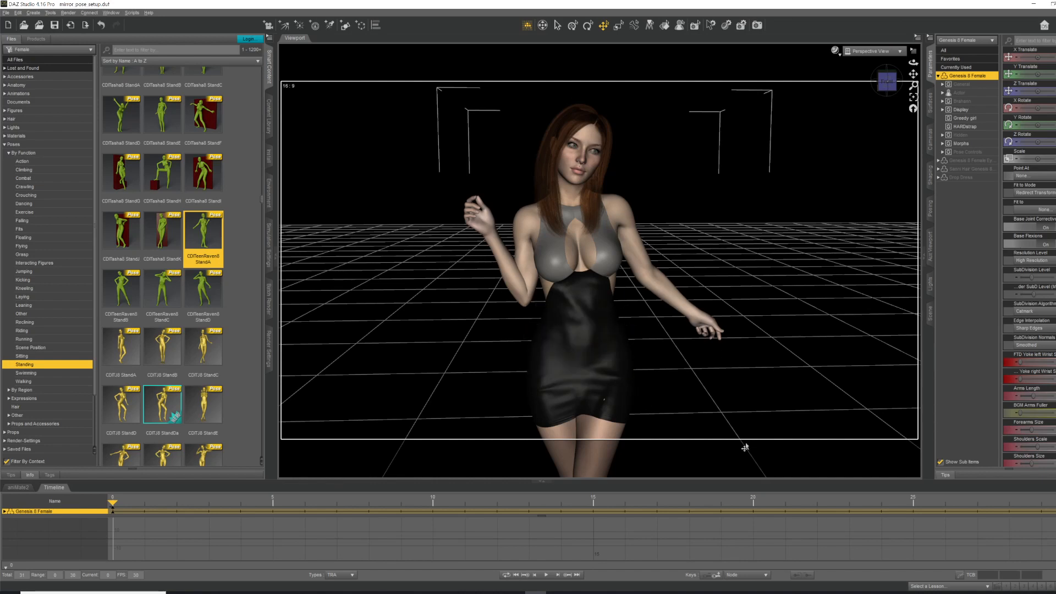